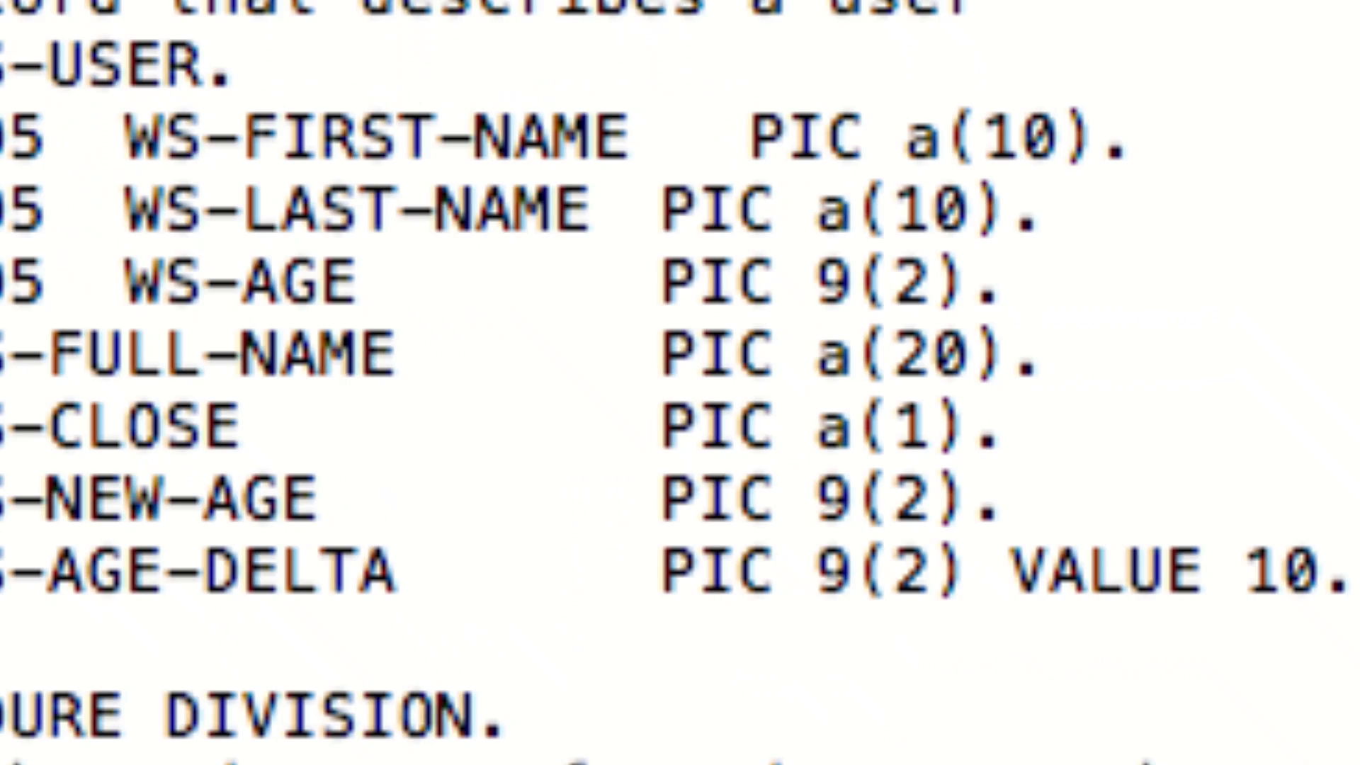
- Enter the loop repeat 9999 [ right 25 ] in the new-commands box
scroll(down, 3)
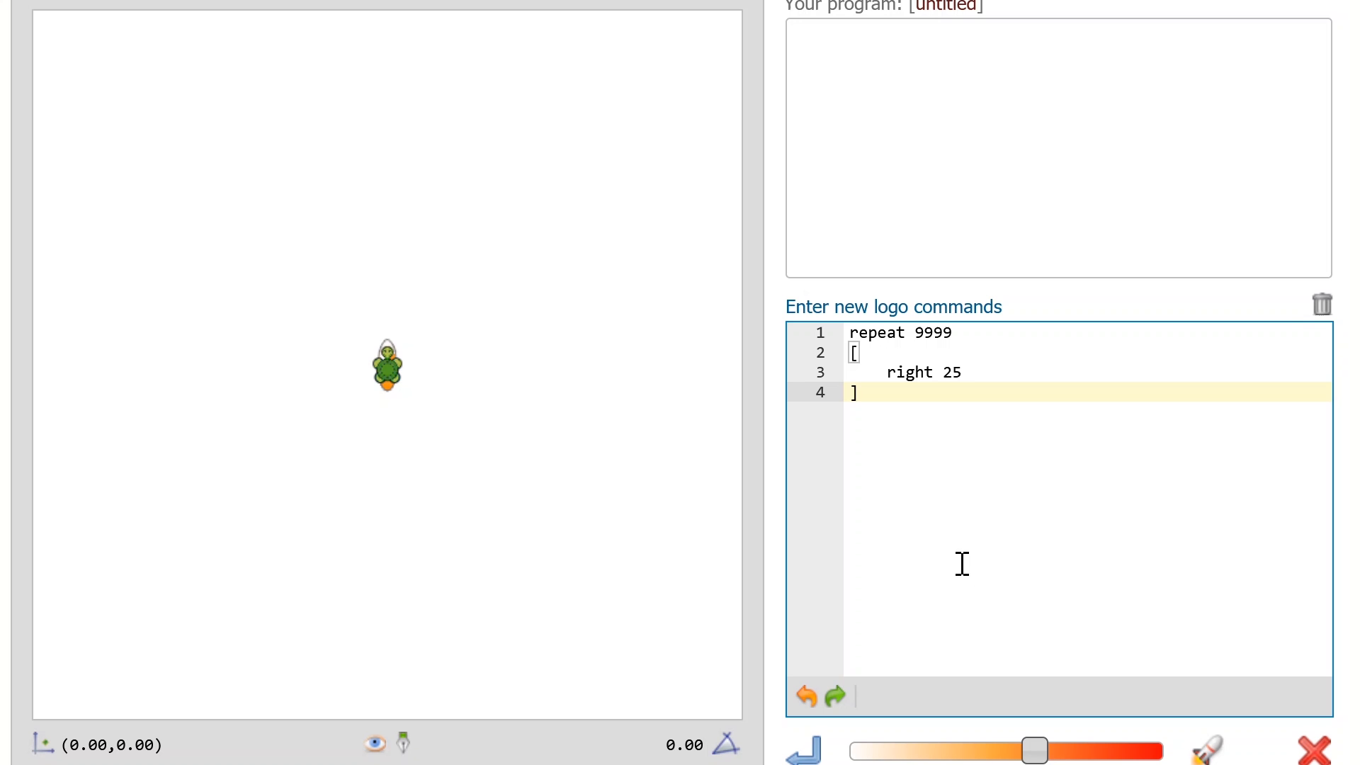
click(813, 756)
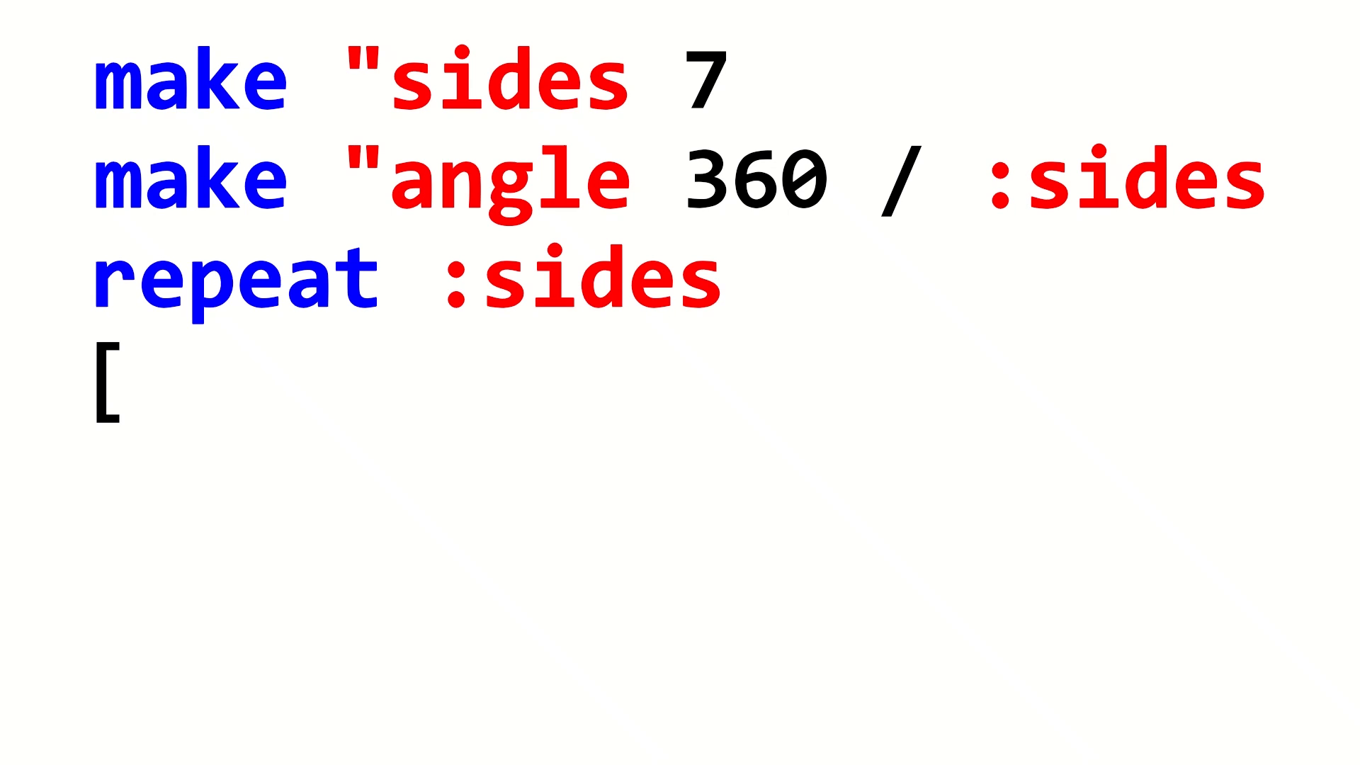
- Add right :angle inside the repeat :sides loop of the seven-sided polygon program
text(right :angle)
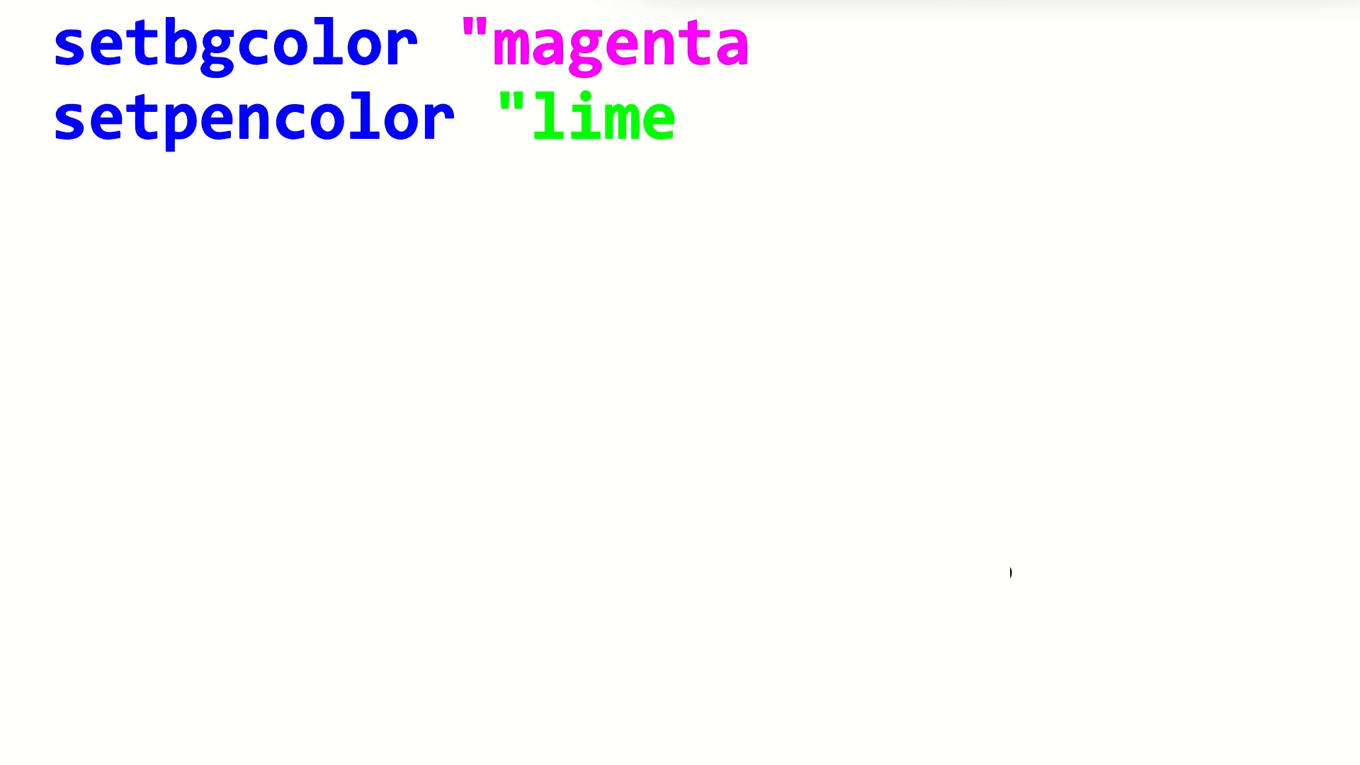
- Add make "dist 0 after the magenta background and lime pen lines
text(make "dist 0)
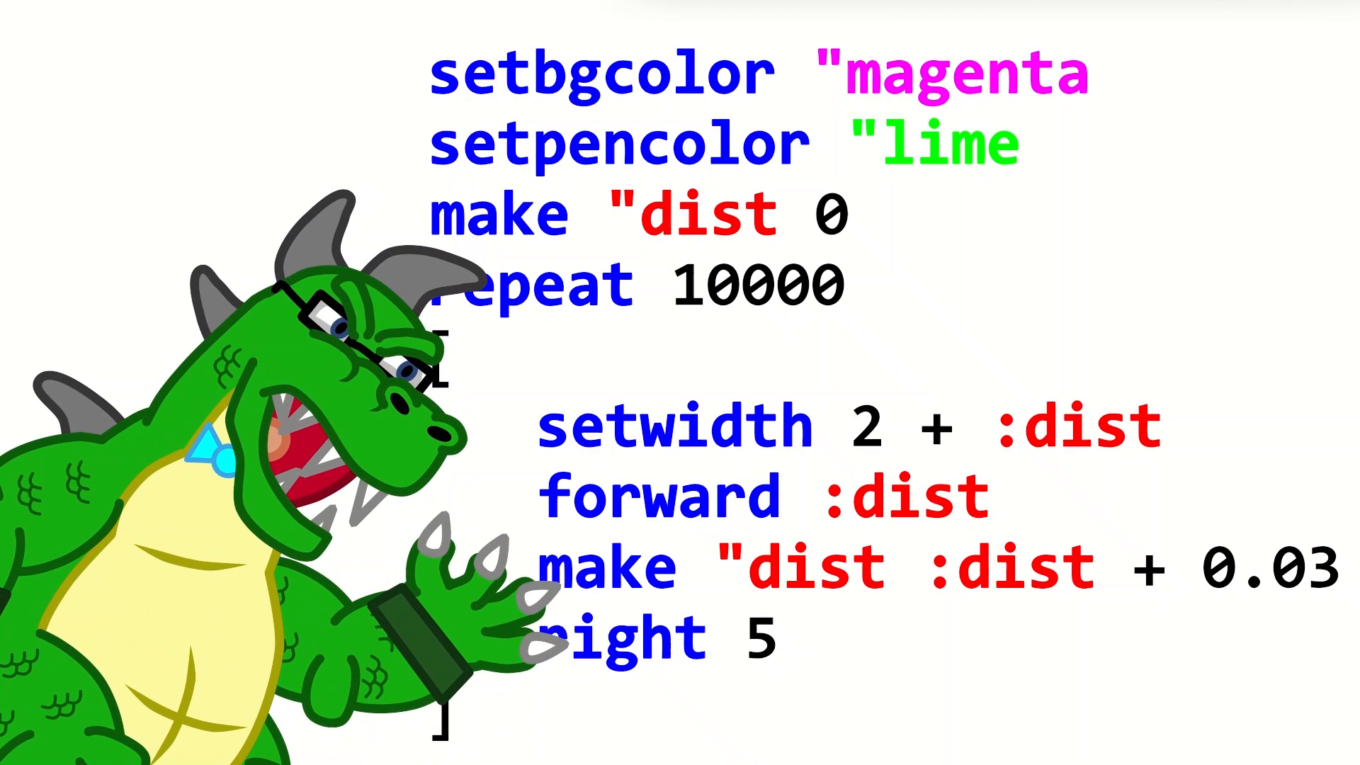
- Select the word forward in the lime spiral program for obfuscation
double_click(651, 499)
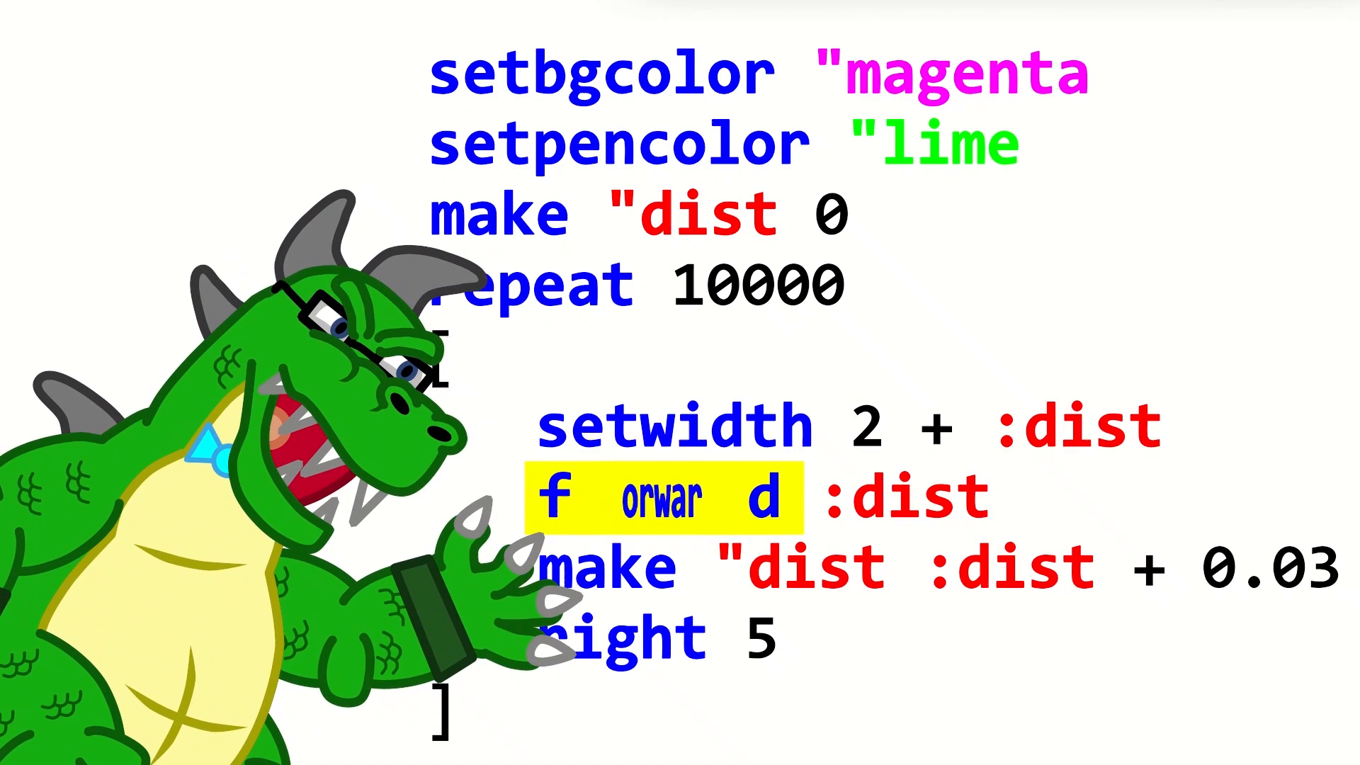